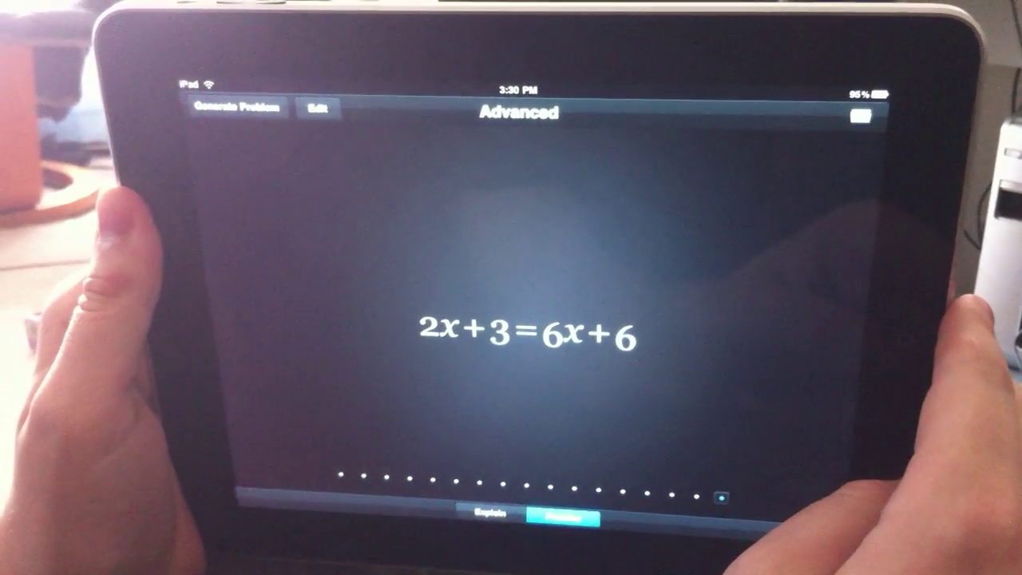
Step: Build an empty template reading blank + blank = blank * blank in the equation editor
left_click(859, 115)
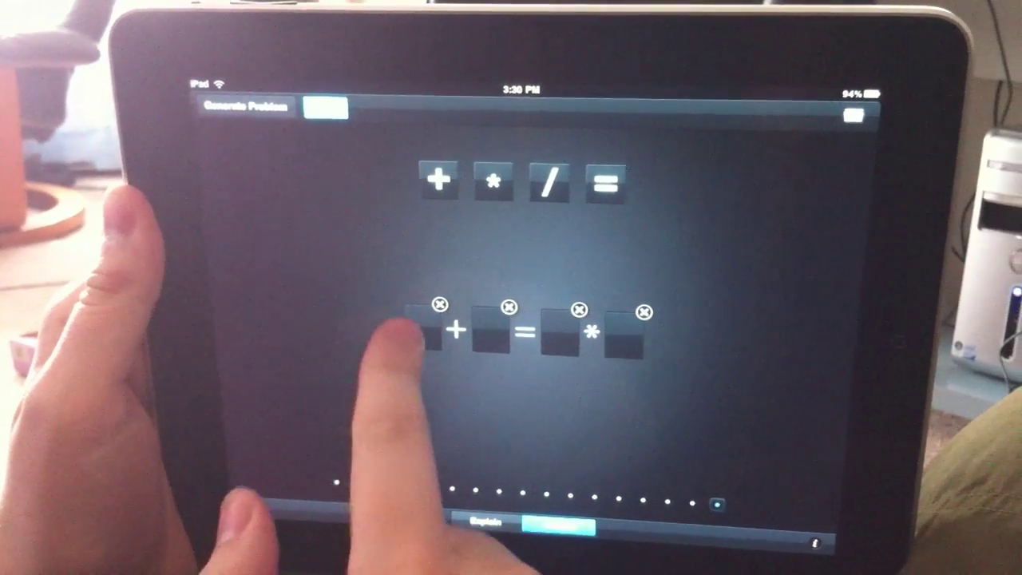
Step: Fill the template boxes so the custom equation reads 15x + 7 = 9 * 5
left_click(432, 327)
type("15")
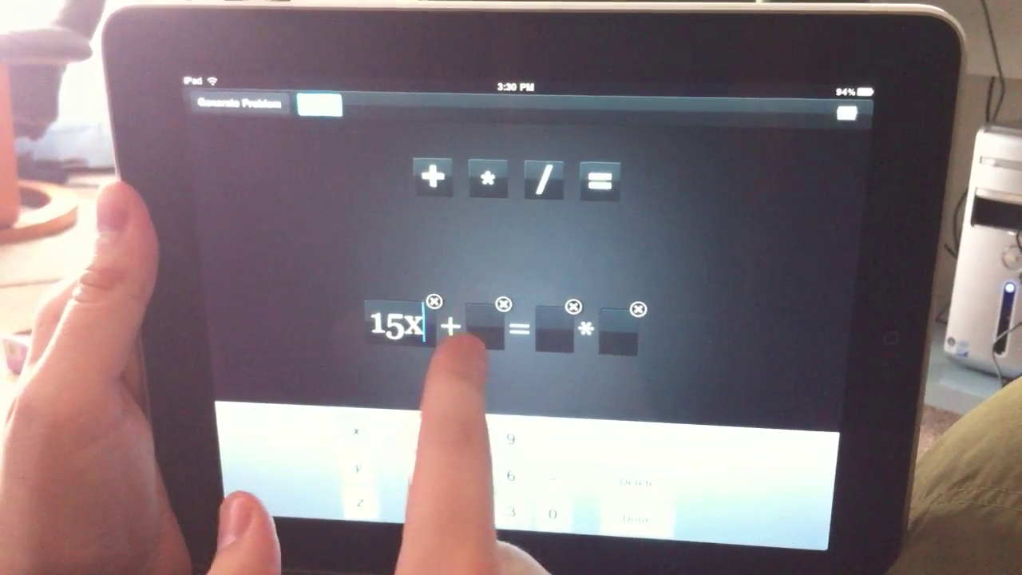
type("7")
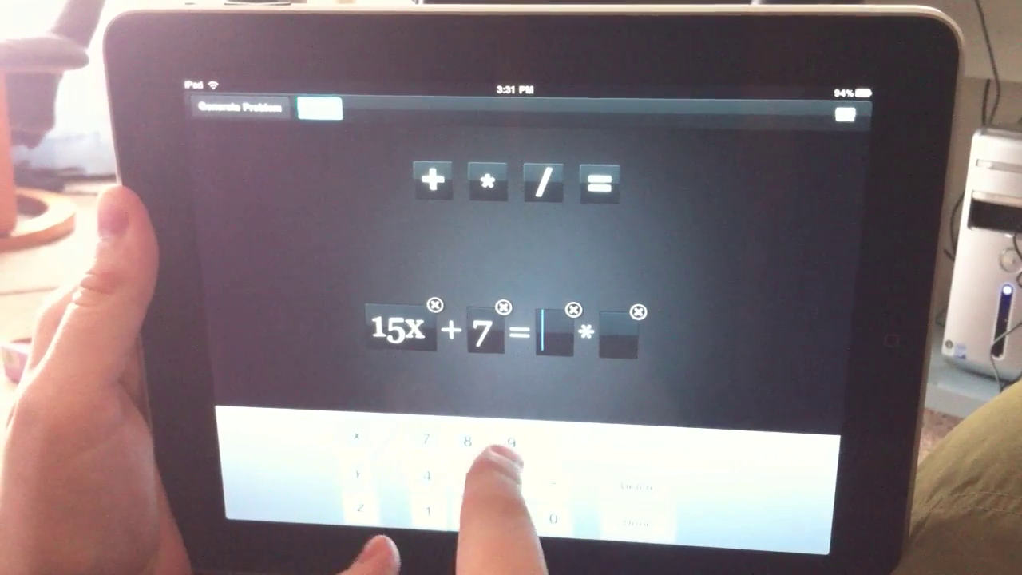
left_click(512, 447)
type("5")
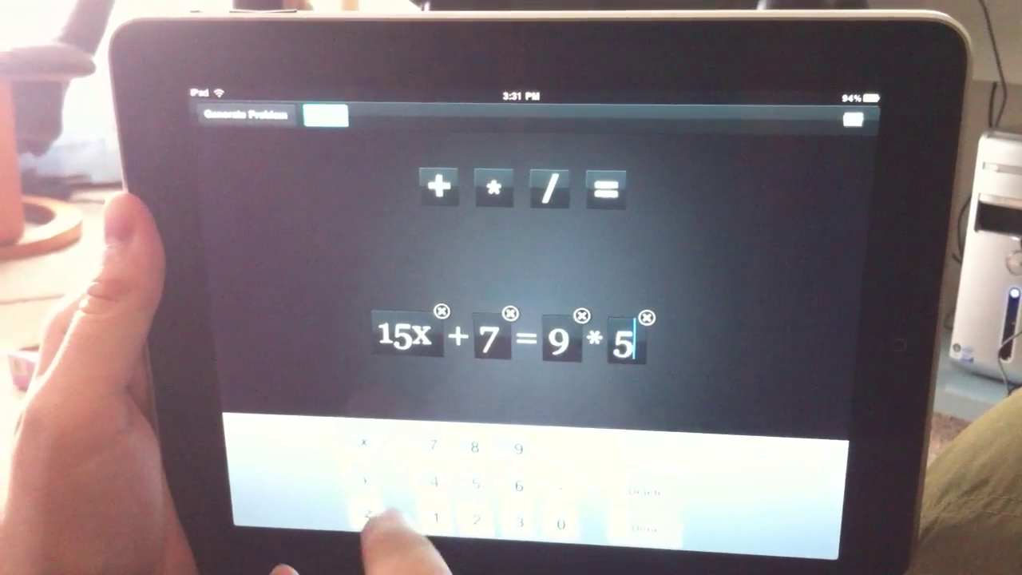
type("x")
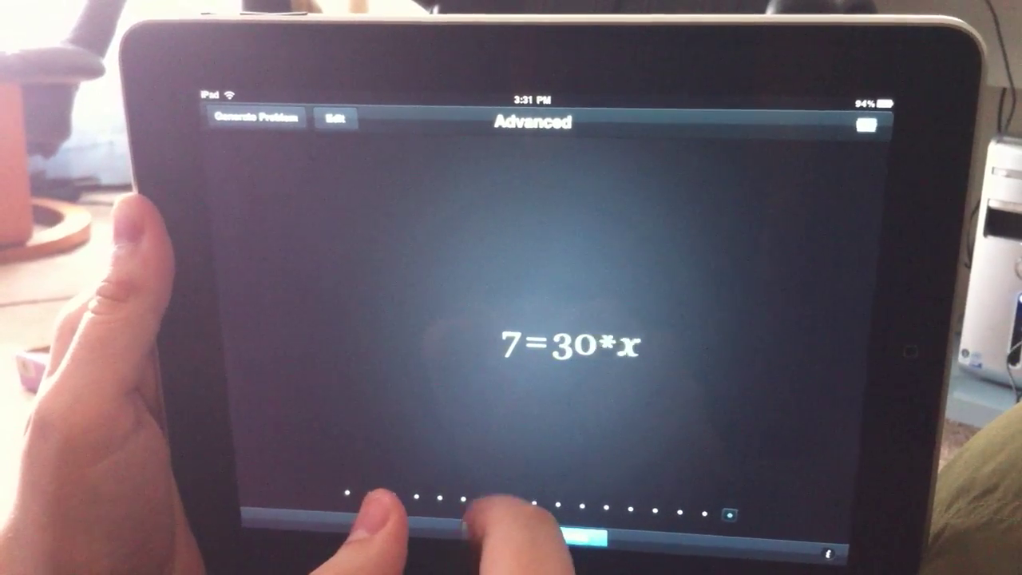
Step: Step the solution through to the checked final answer 7/30 = x
left_click(567, 533)
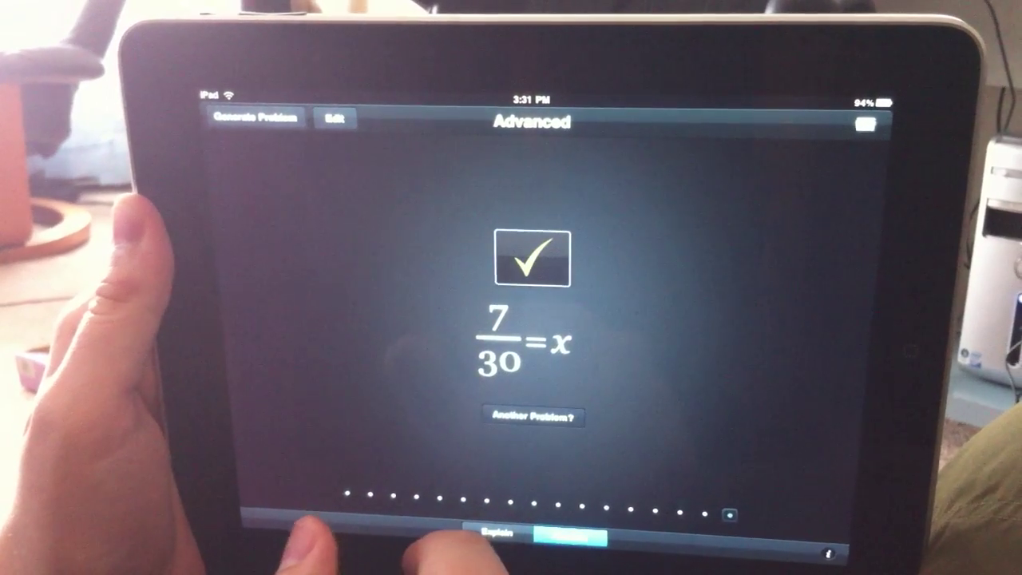
Step: Edit the solved equation's boxes and solve the new problem to the answer 2 = x
left_click(335, 120)
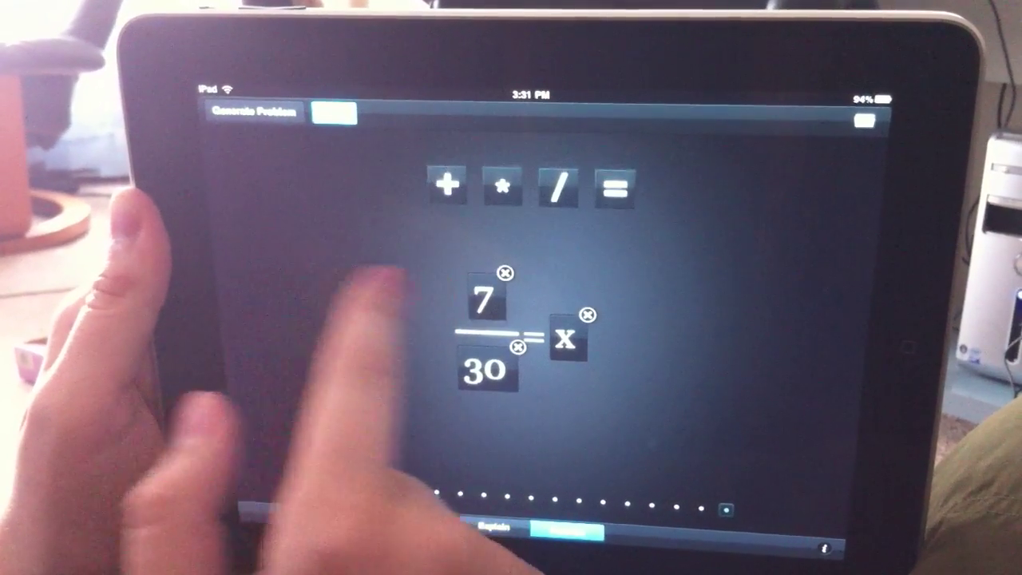
left_click(483, 297)
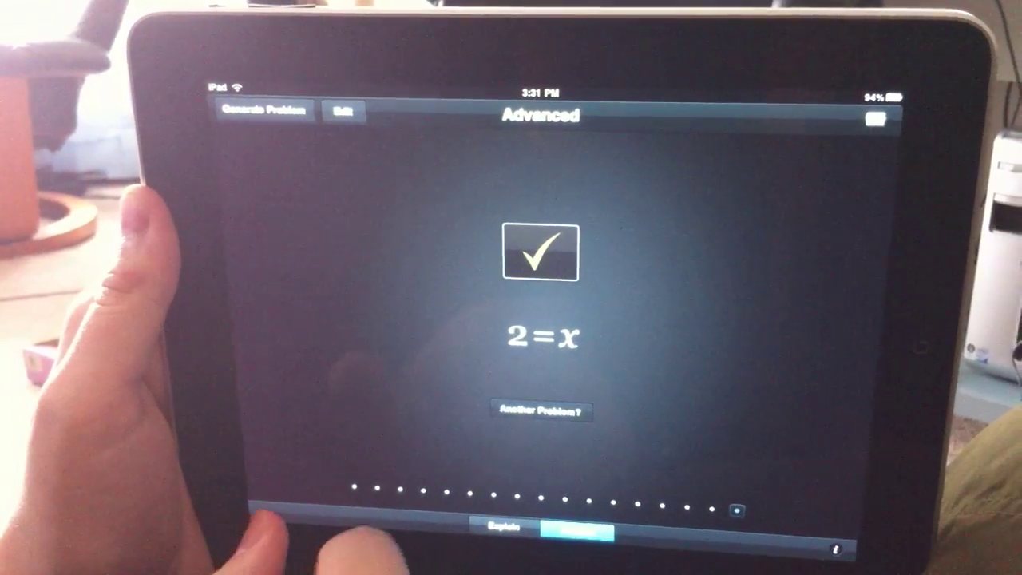
left_click(882, 118)
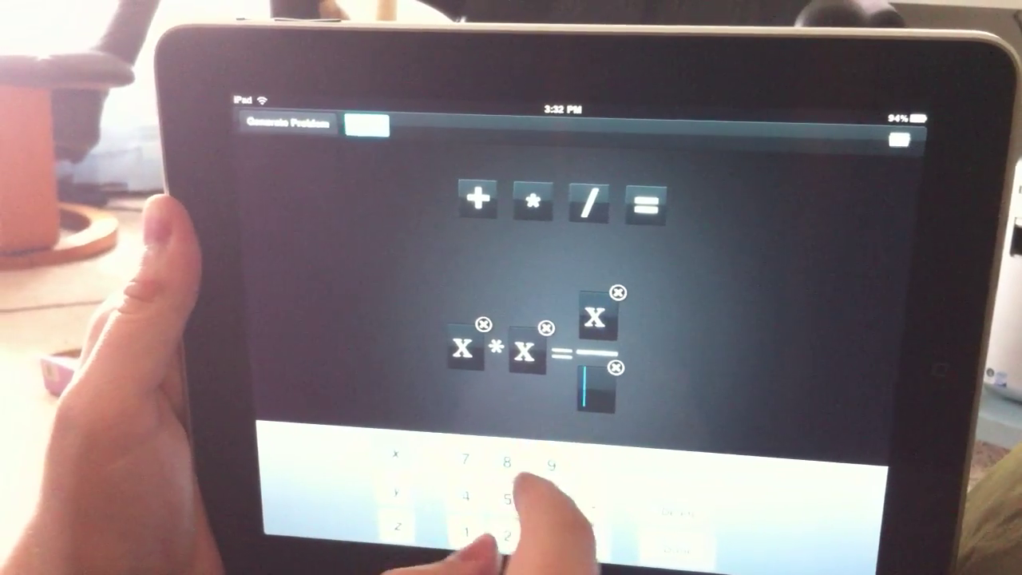
Step: Complete the new equation x * x = x / 9 with 9 in the denominator
left_click(554, 466)
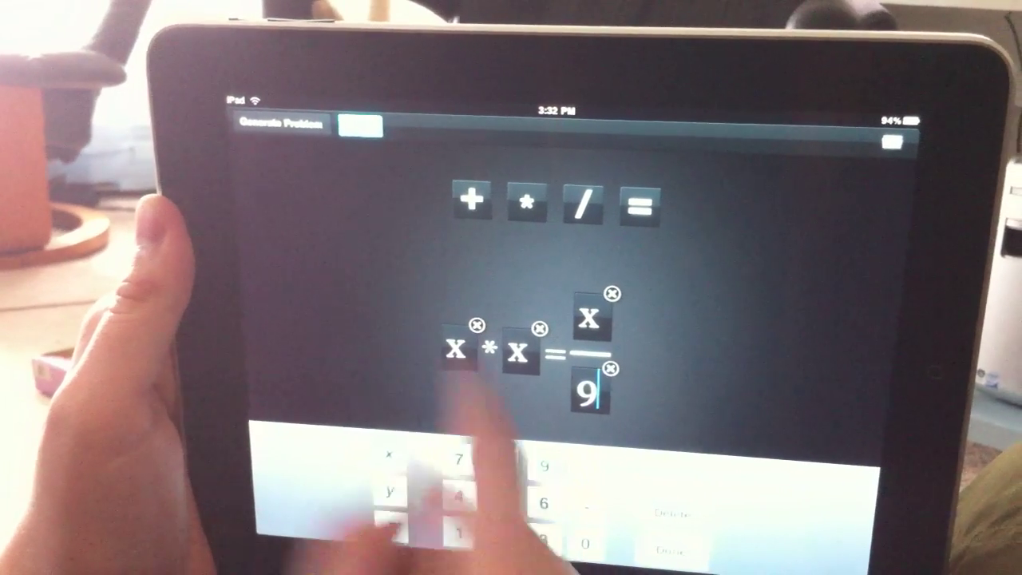